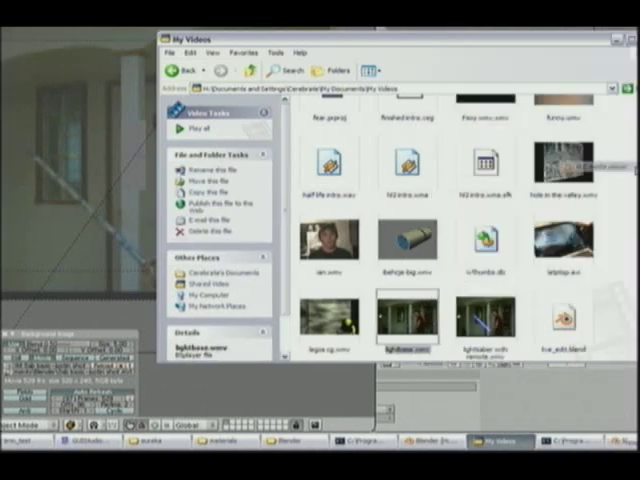
Open lightbase.wmv from My Videos to preview the footage in VLC
double_click(406, 320)
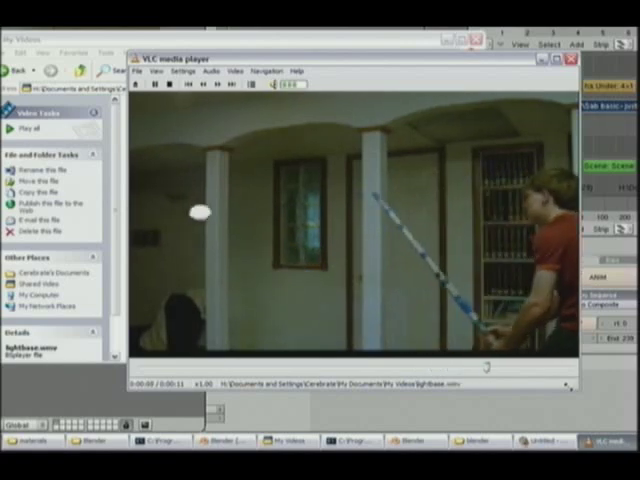
Play the lightbase clip of the person holding the lightsaber in VLC
click(169, 85)
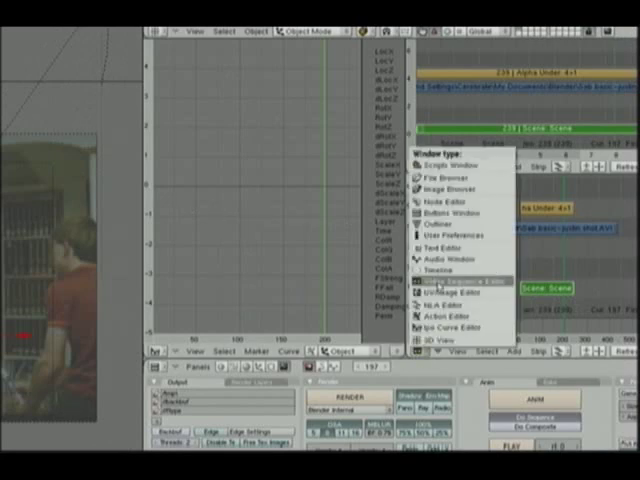
Turn an area into the Video Sequence Editor, then add the 3D scene strip and the rendered movie strip
click(461, 278)
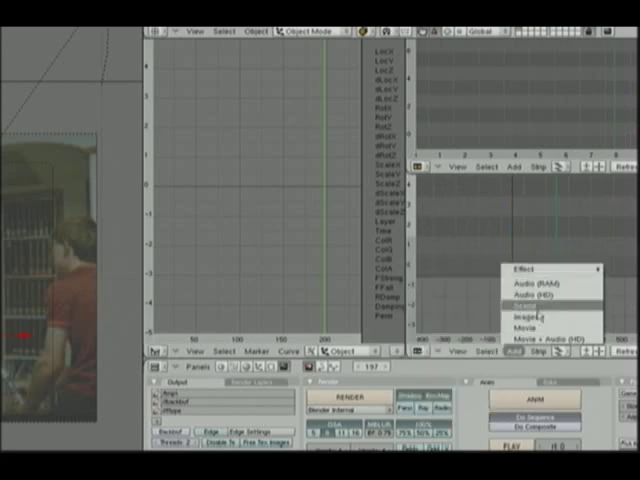
click(525, 300)
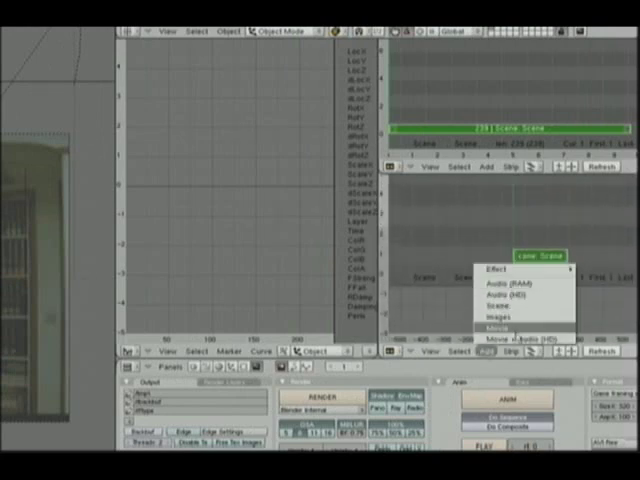
click(500, 325)
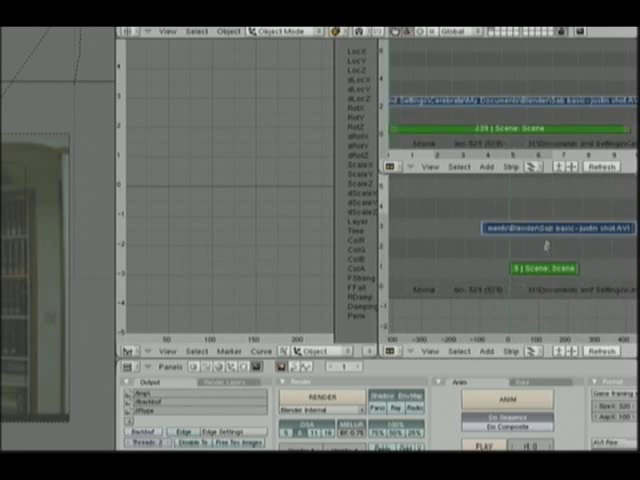
click(483, 351)
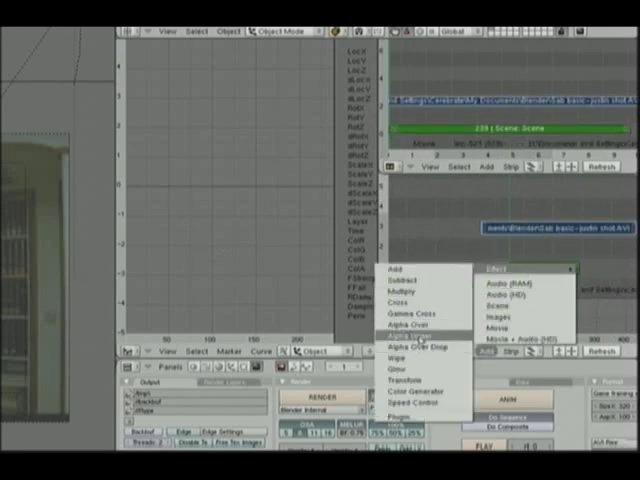
Layer the scene and movie strips with an Alpha Under effect strip
click(414, 348)
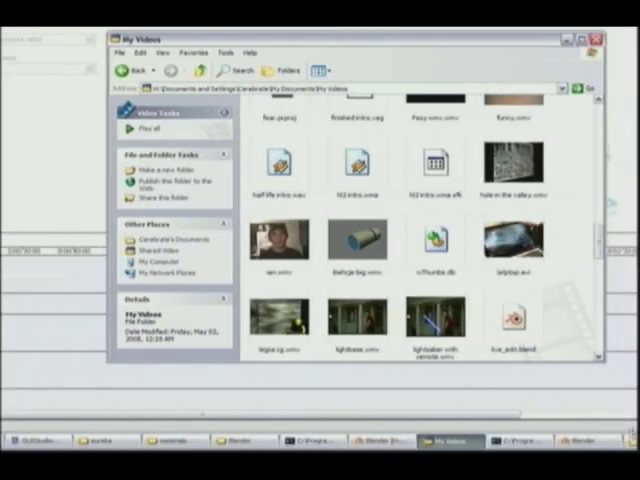
Browse My Documents > My Videos in Windows Explorer and open a folder
click(556, 440)
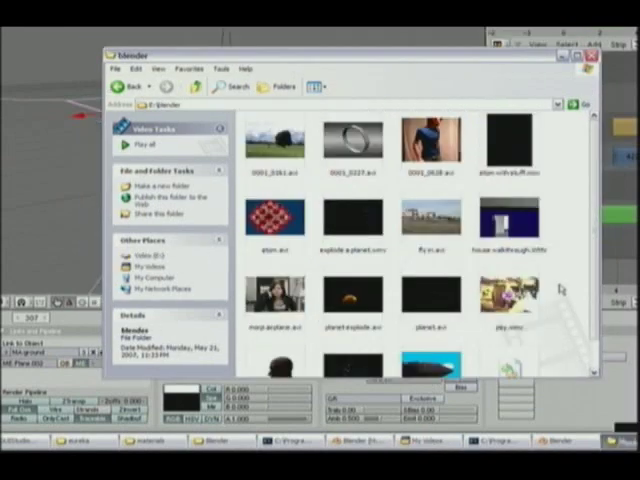
right_click(430, 215)
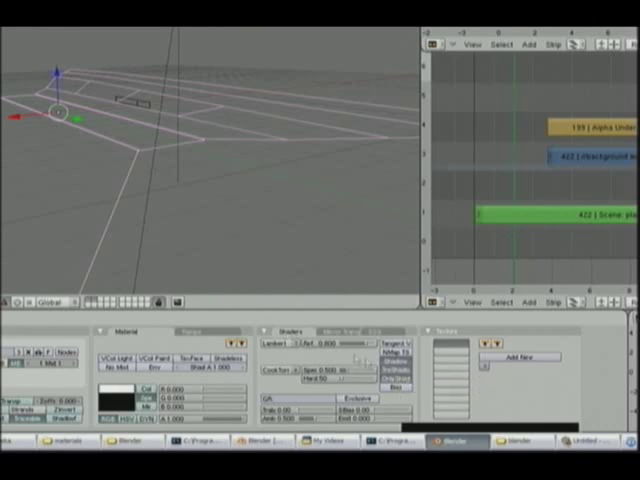
mouse_move(380, 373)
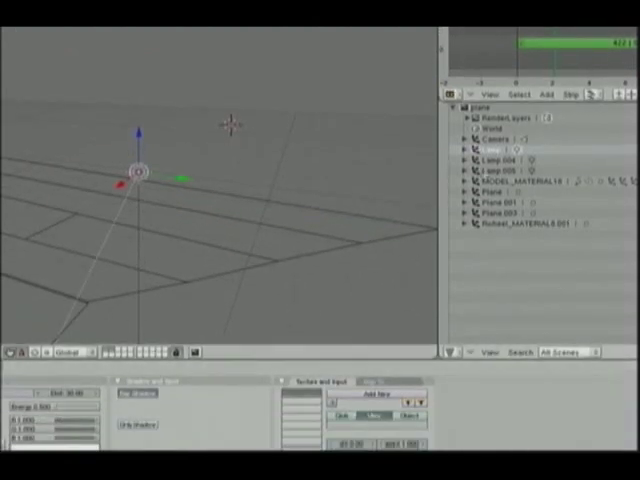
Select another spot lamp in the Outliner to view its shadow settings
click(490, 158)
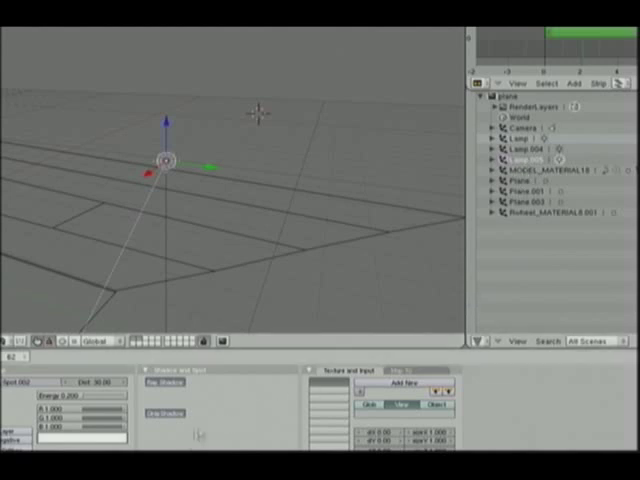
mouse_move(505, 270)
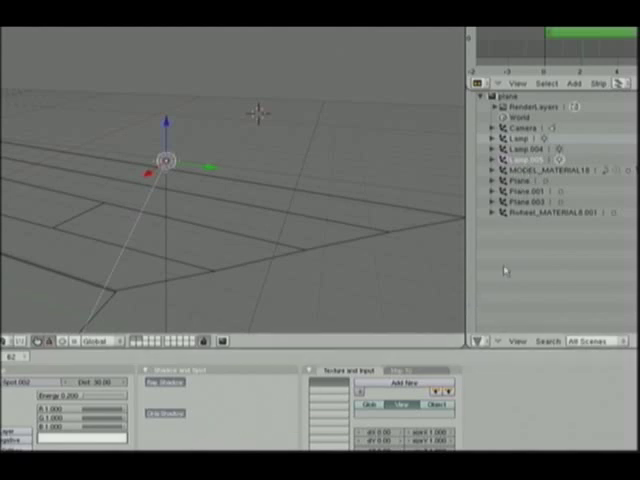